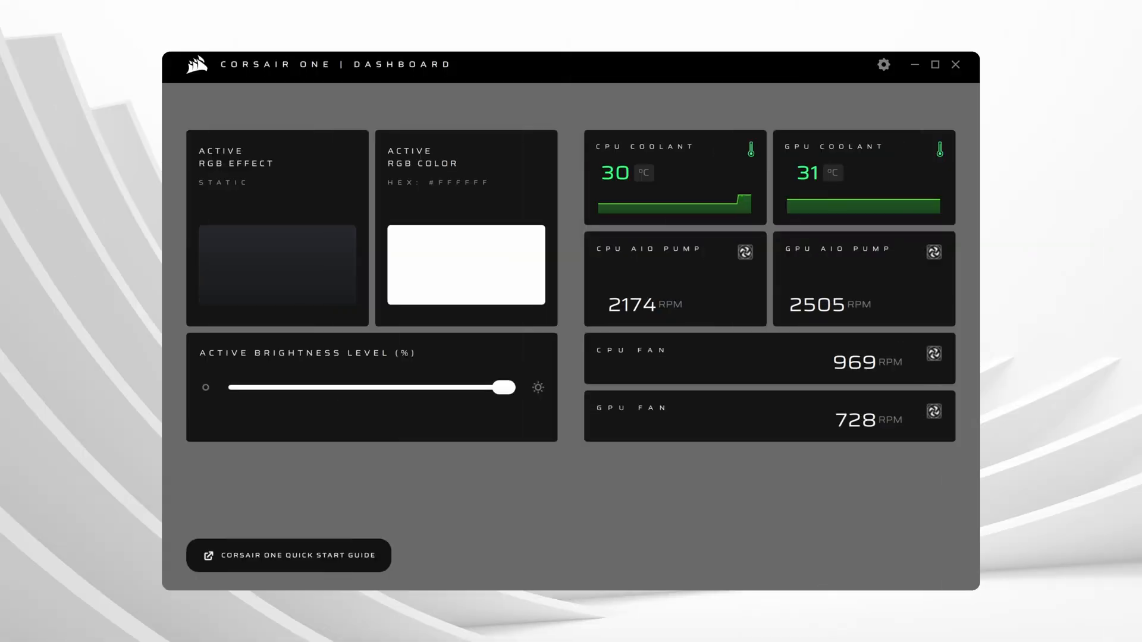
Step: Open Corsair Diagnostics, review the System Info hardware overview, then view the Checkup stress test results
{"action": "left_click", "coordinate": [276, 264]}
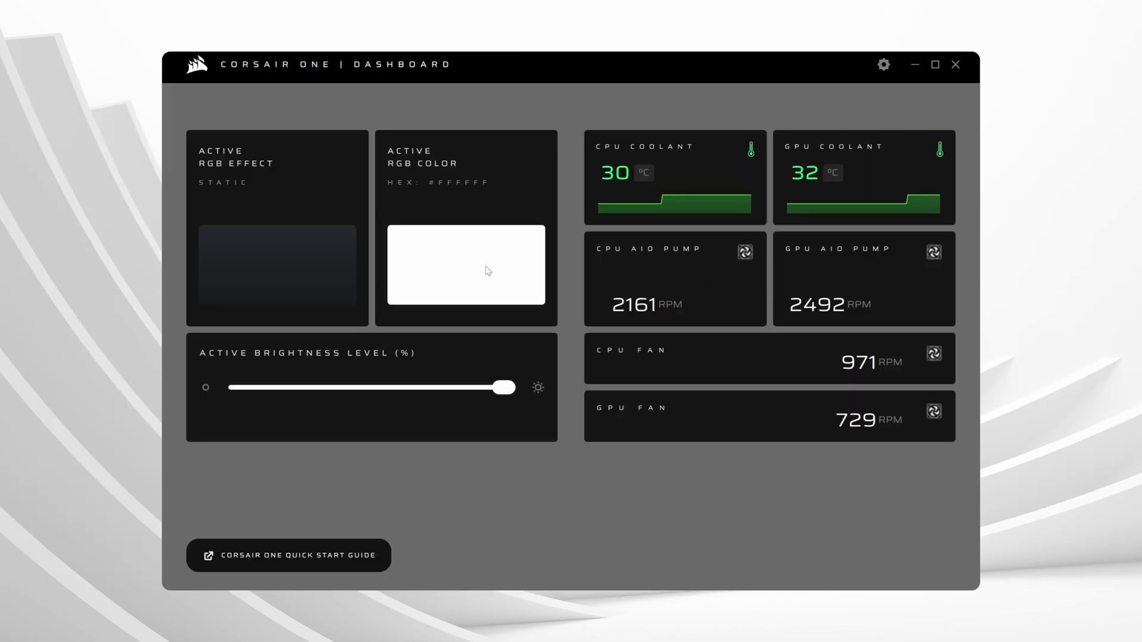
{"action": "left_click", "coordinate": [465, 265]}
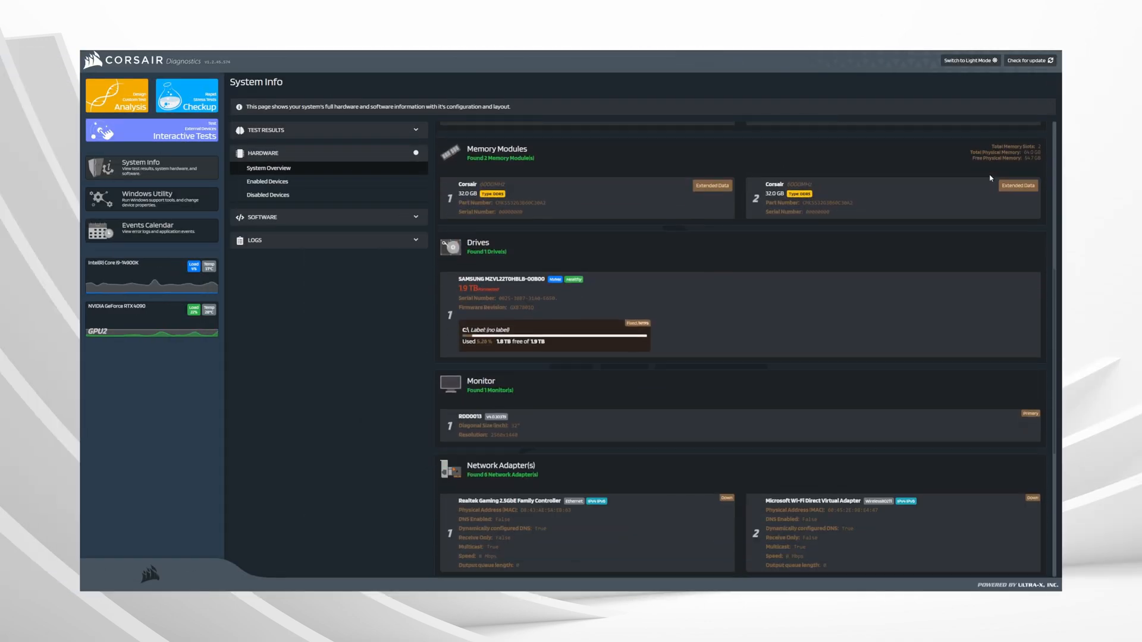
{"action": "scroll", "scroll_direction": "down", "scroll_amount": 3}
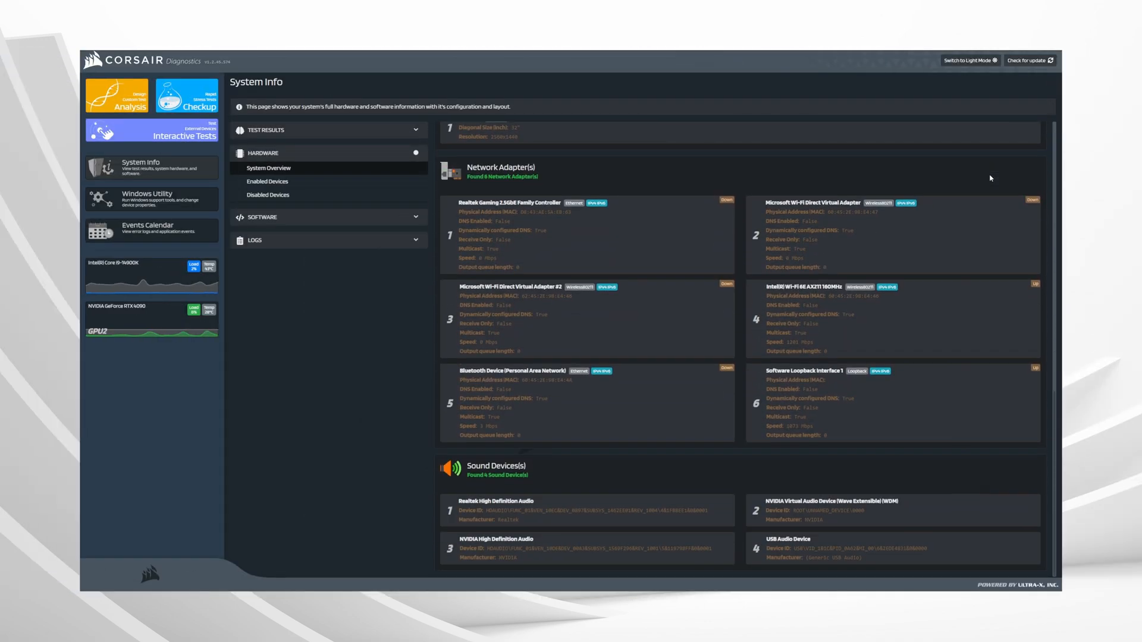
{"action": "left_click", "coordinate": [186, 98]}
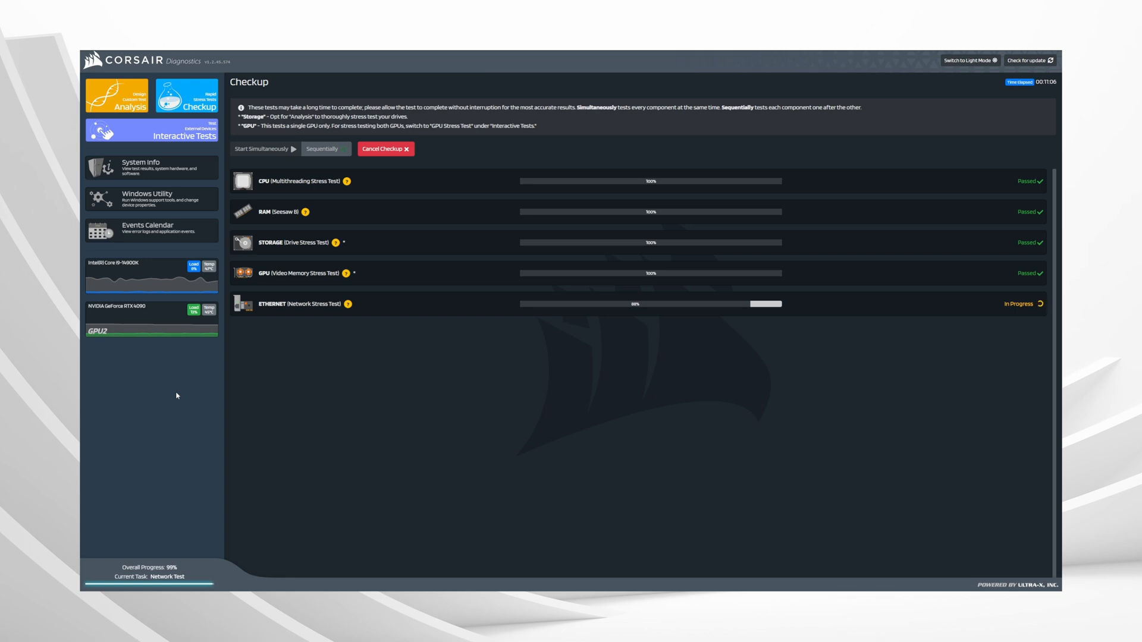